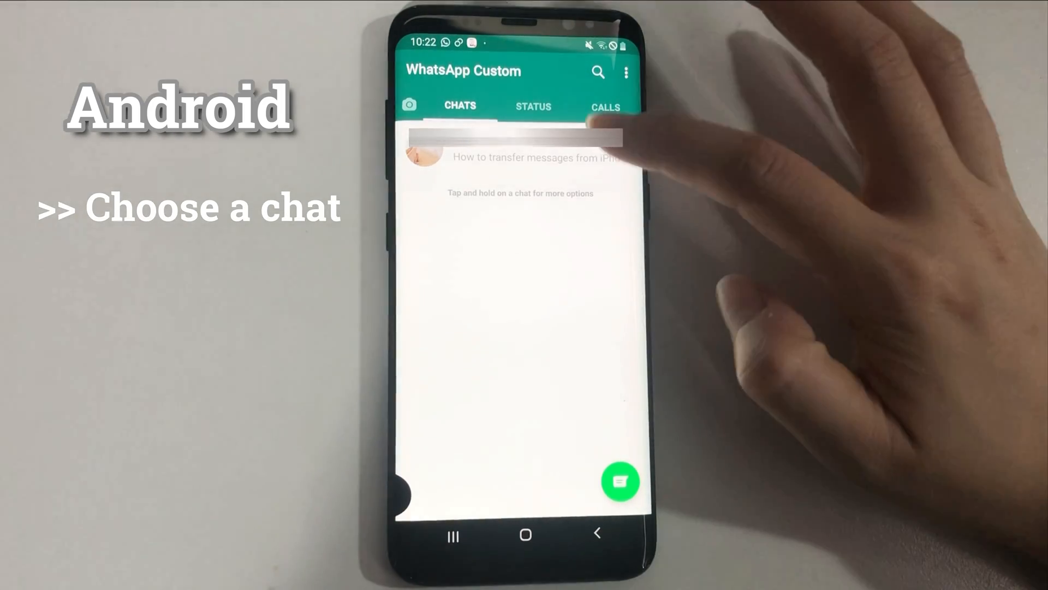
Reach Export chat for the opened Android WhatsApp conversation via its More options menu.
{"action": "left_click", "coordinate": [514, 159]}
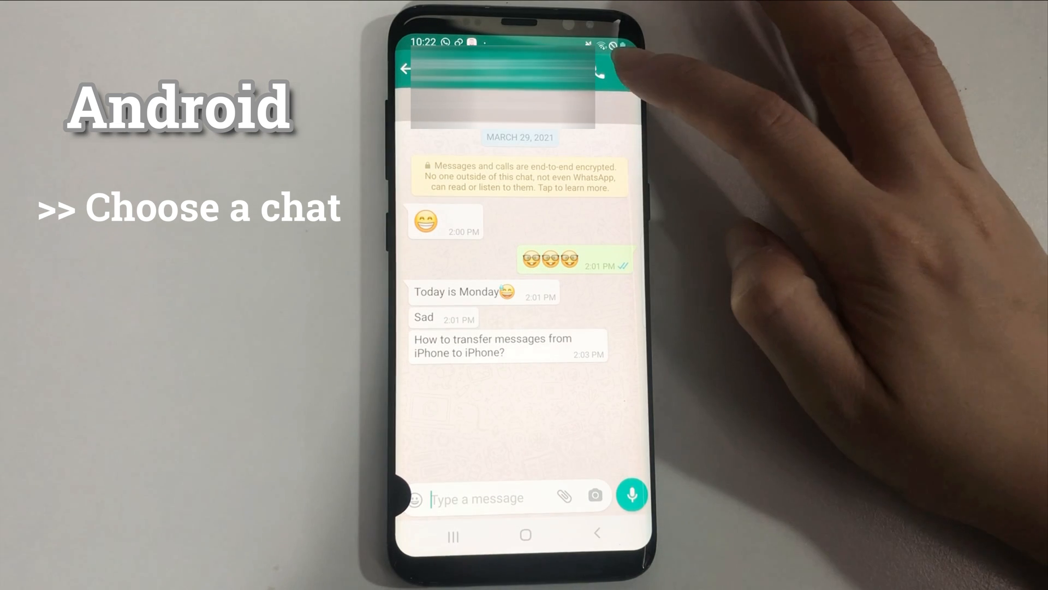
{"action": "left_click", "coordinate": [625, 69]}
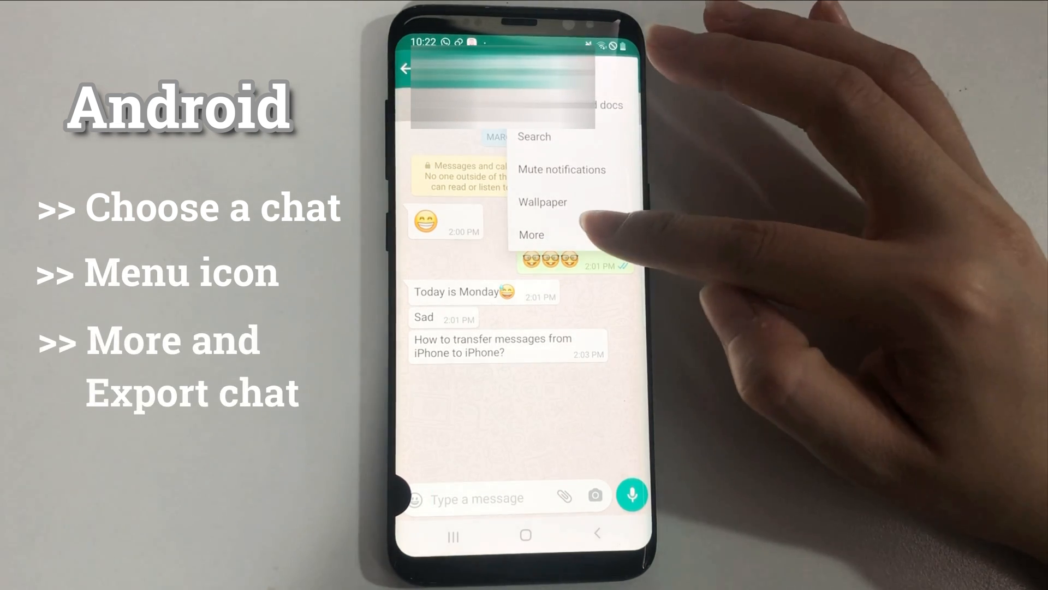
{"action": "left_click", "coordinate": [532, 233]}
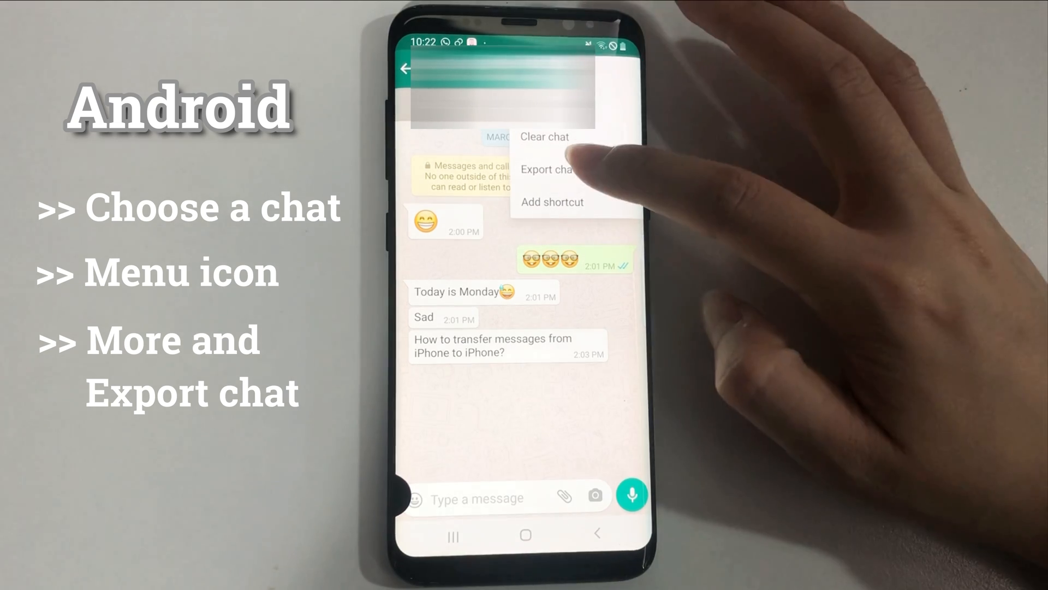
{"action": "left_click", "coordinate": [547, 168]}
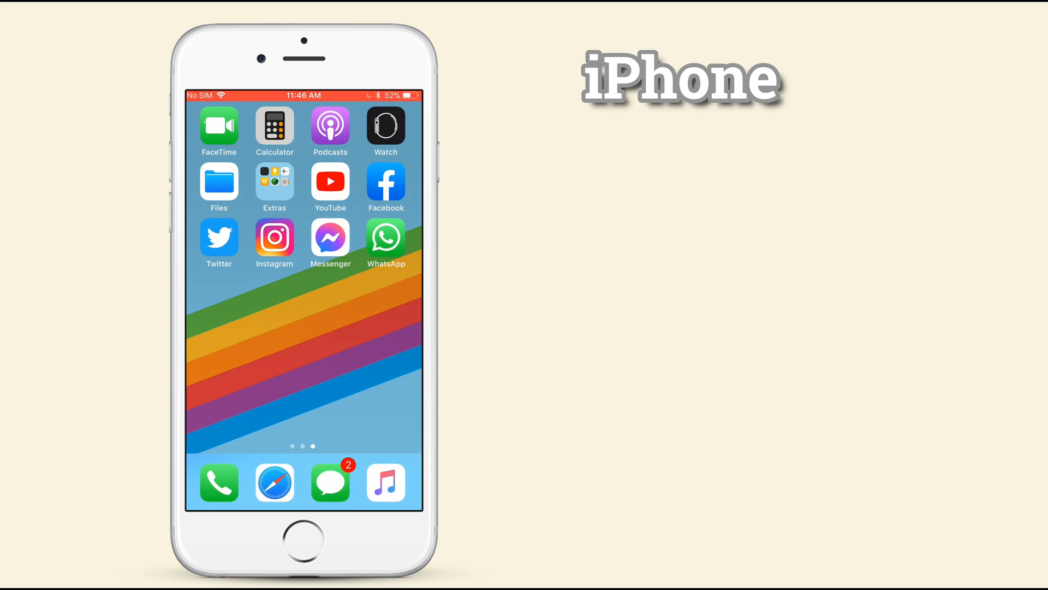
From the iPhone chat's Contact Info, start Export Chat and choose how it is exported.
{"action": "left_click", "coordinate": [385, 237]}
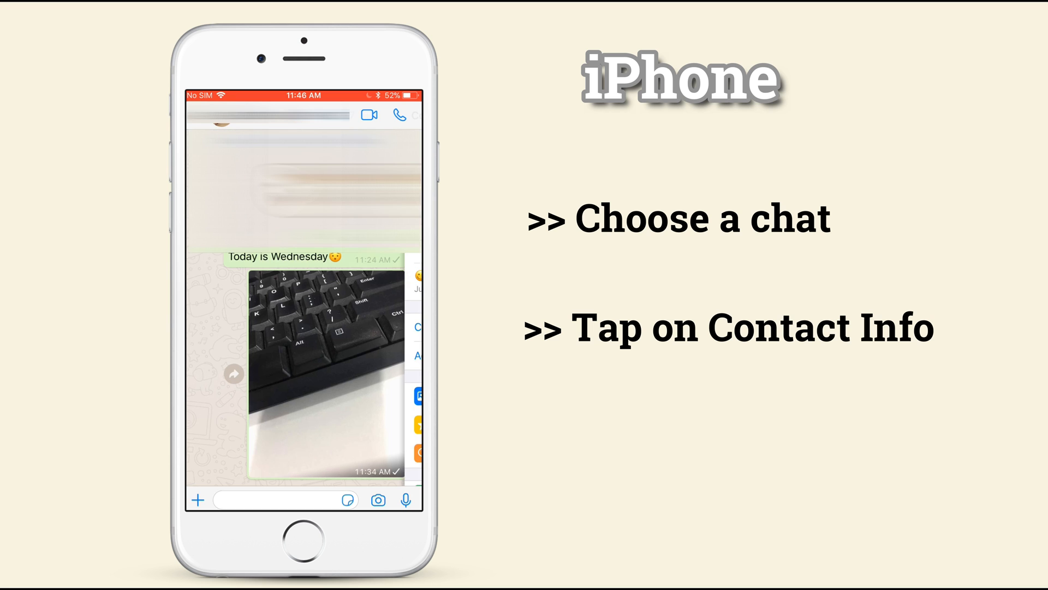
{"action": "left_click", "coordinate": [302, 115]}
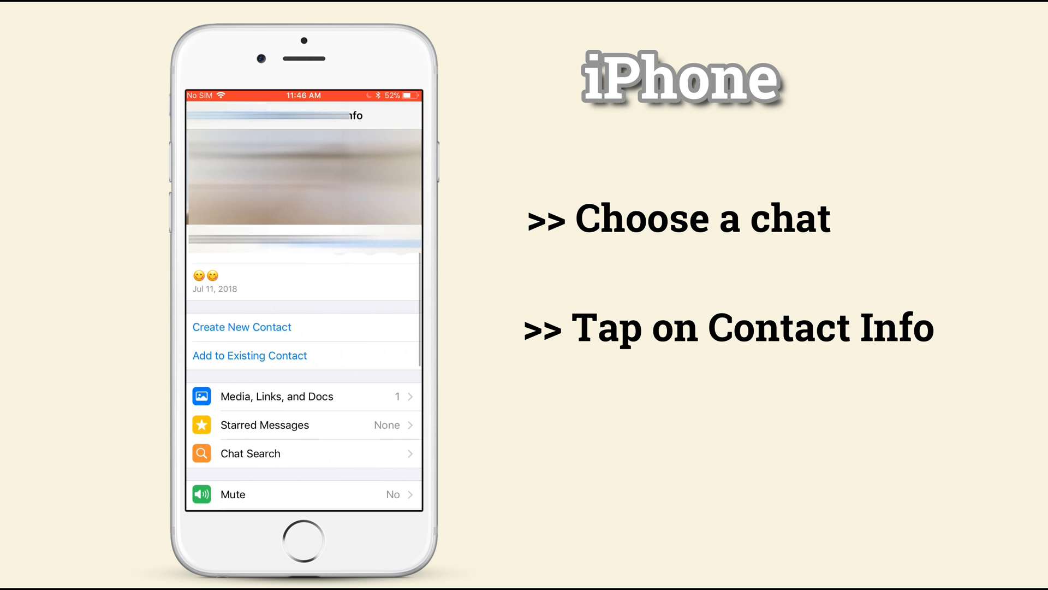
{"action": "scroll", "scroll_direction": "down", "scroll_amount": 3}
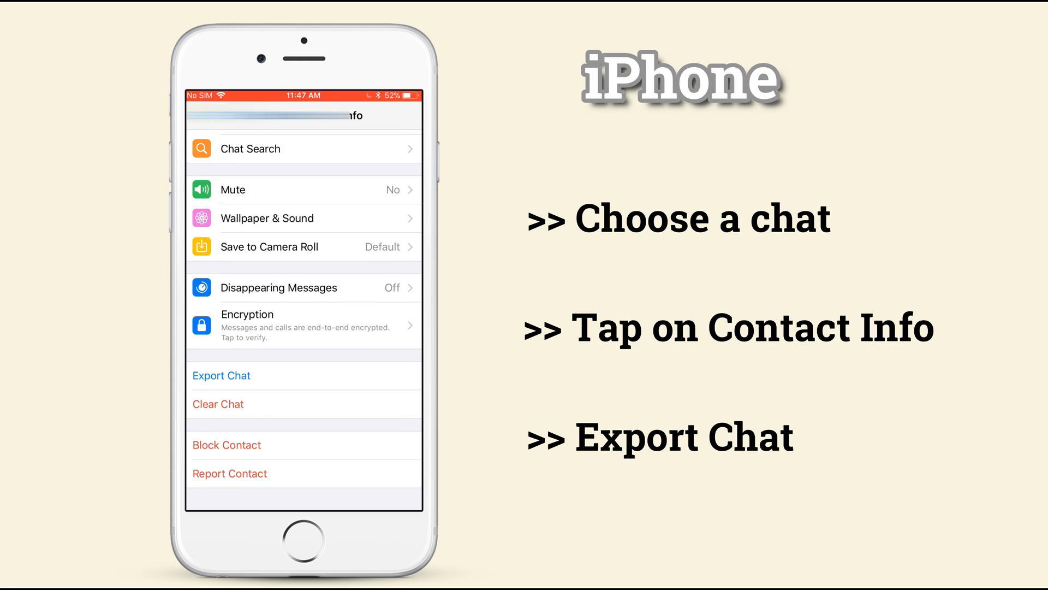
{"action": "left_click", "coordinate": [221, 375]}
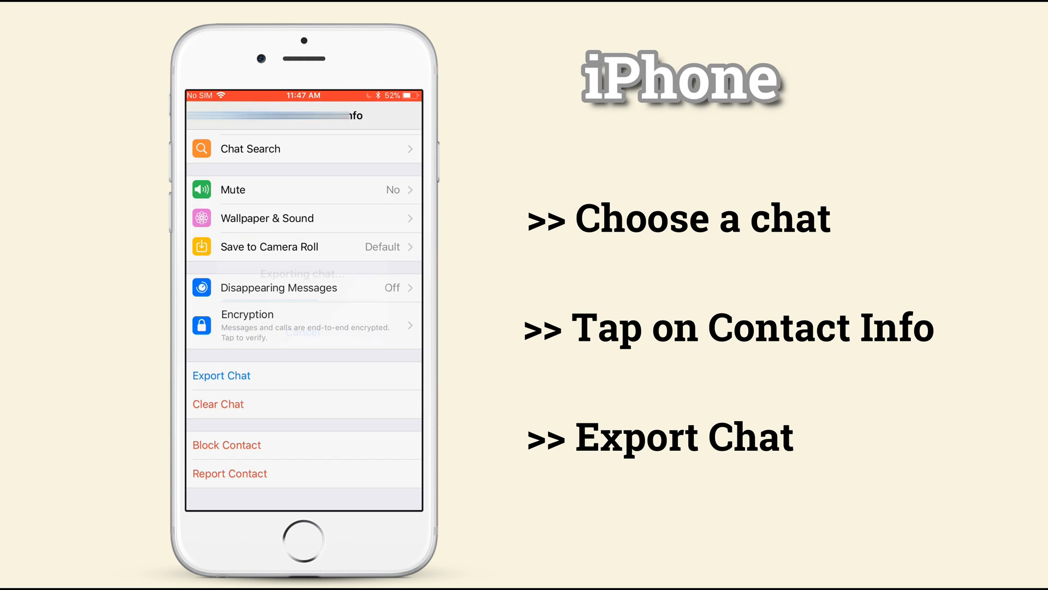
{"action": "left_click", "coordinate": [222, 375]}
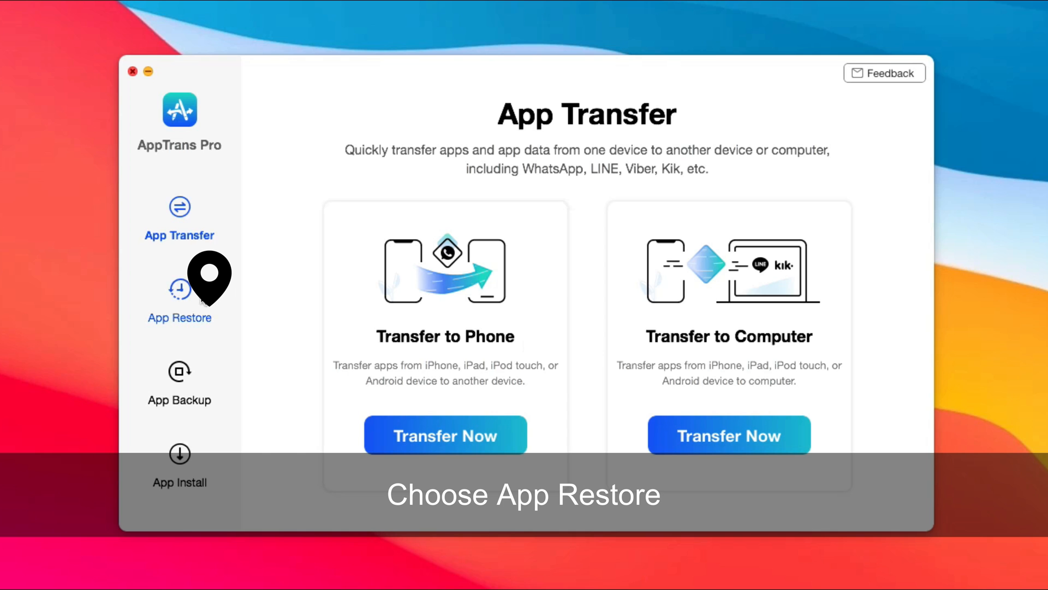
Begin a WhatsApp Backup restore from Google Drive under App Restore, reaching Google sign-in.
{"action": "left_click", "coordinate": [179, 294]}
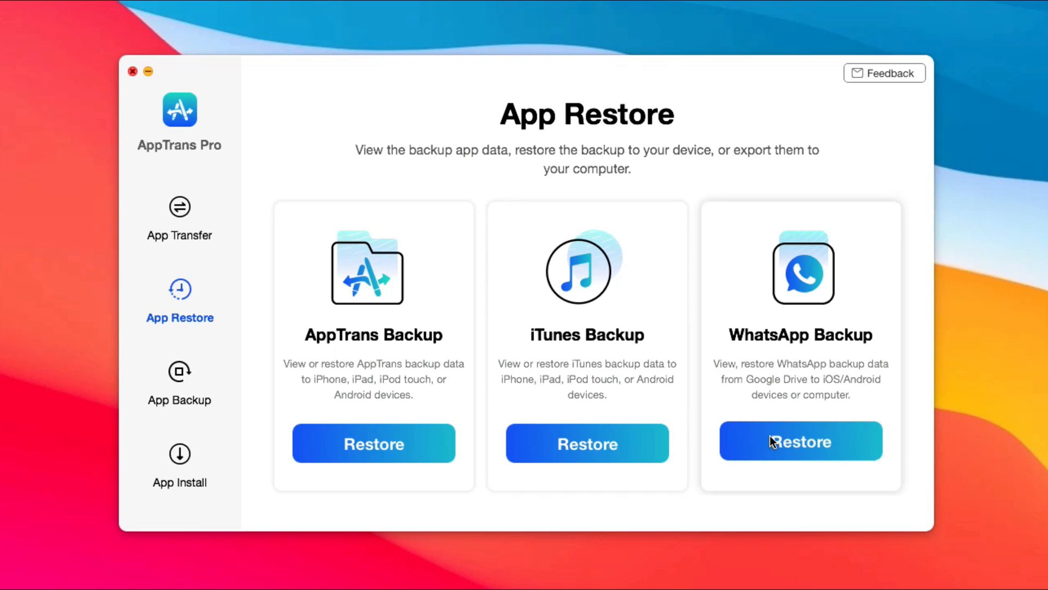
{"action": "left_click", "coordinate": [799, 440]}
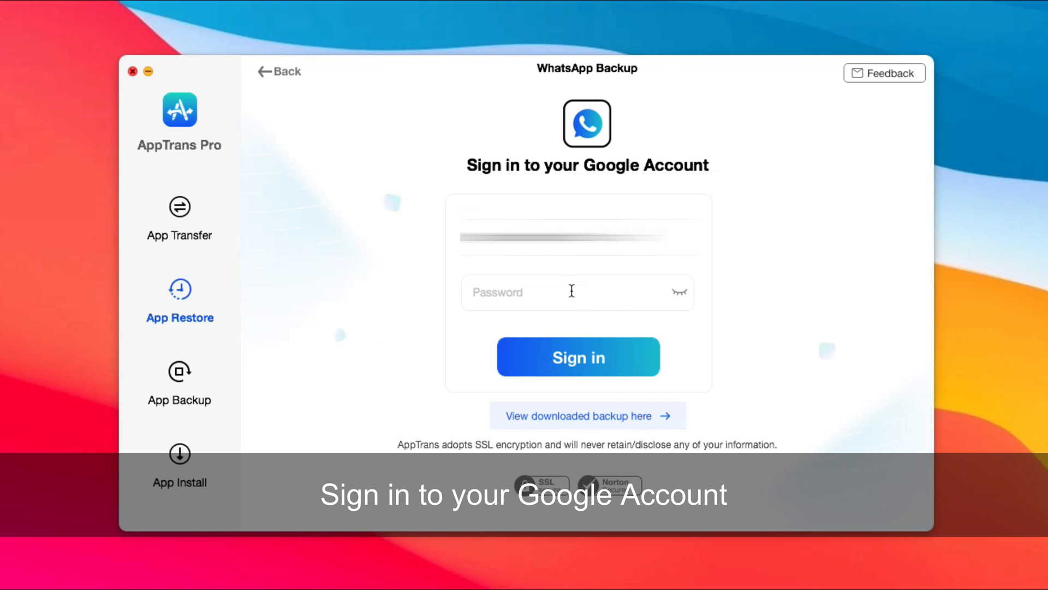
Sign in to the Google account and view the 2021-03-29 WhatsApp backup.
{"action": "left_click", "coordinate": [578, 356]}
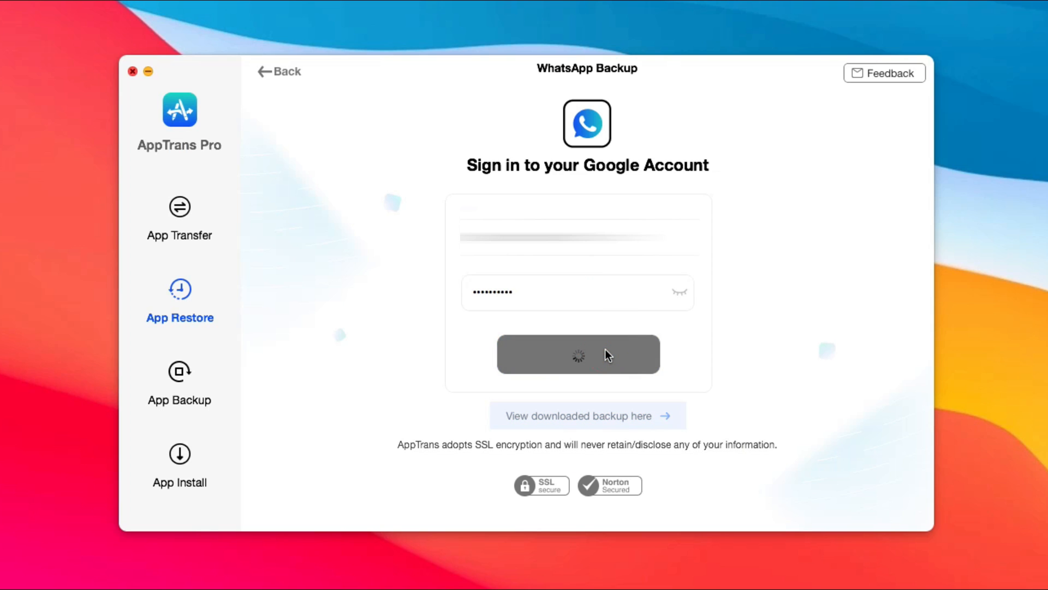
{"action": "left_click", "coordinate": [577, 354]}
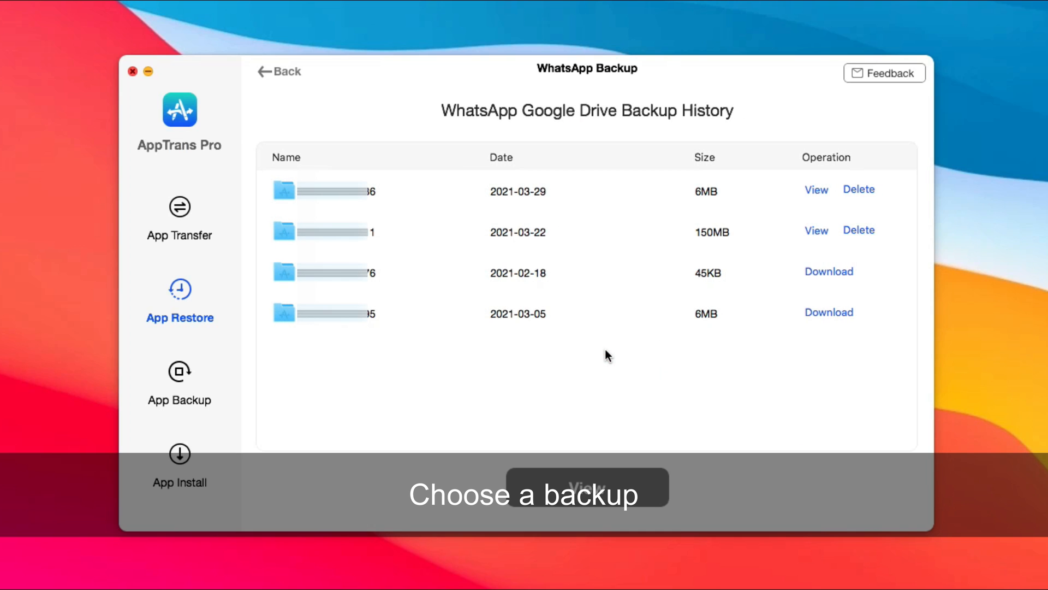
{"action": "mouse_move", "coordinate": [732, 355]}
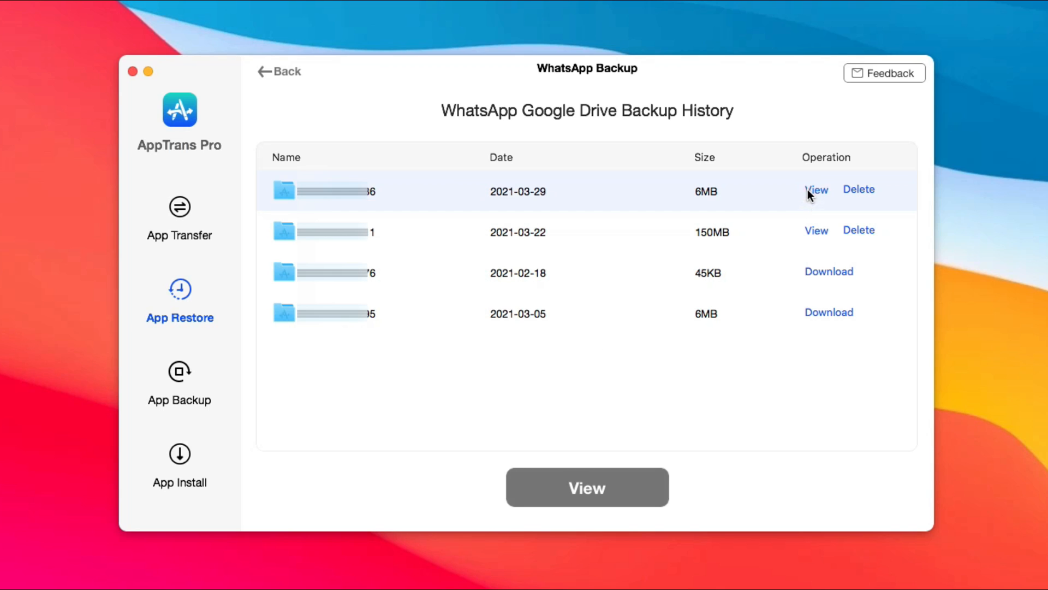
{"action": "left_click", "coordinate": [816, 189]}
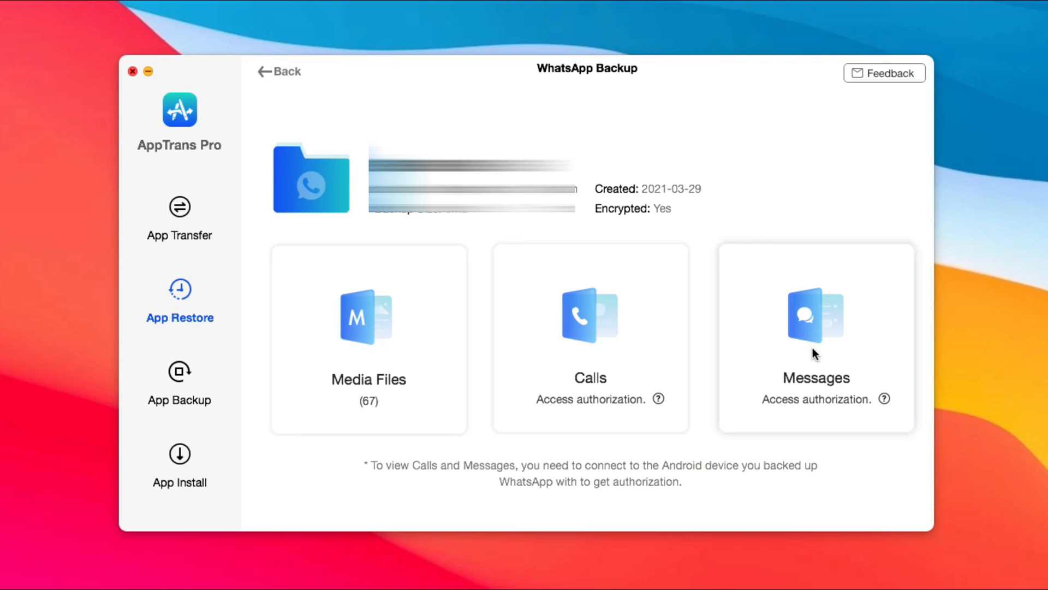
Access the backup's Messages, confirming USB debugging and passing authorization steps 1, 2 and 3.
{"action": "left_click", "coordinate": [814, 337]}
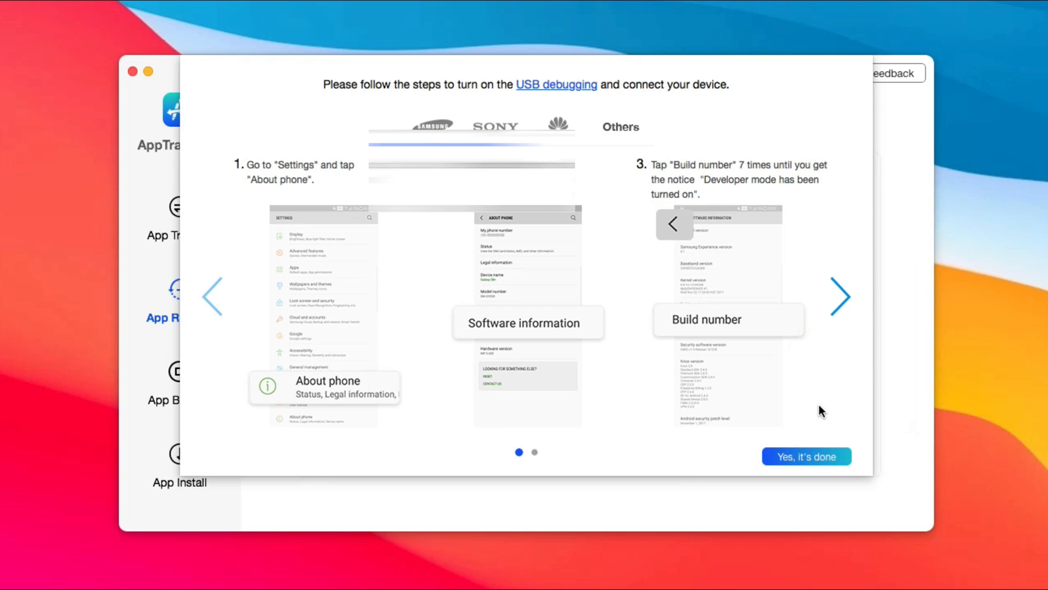
{"action": "left_click", "coordinate": [805, 457]}
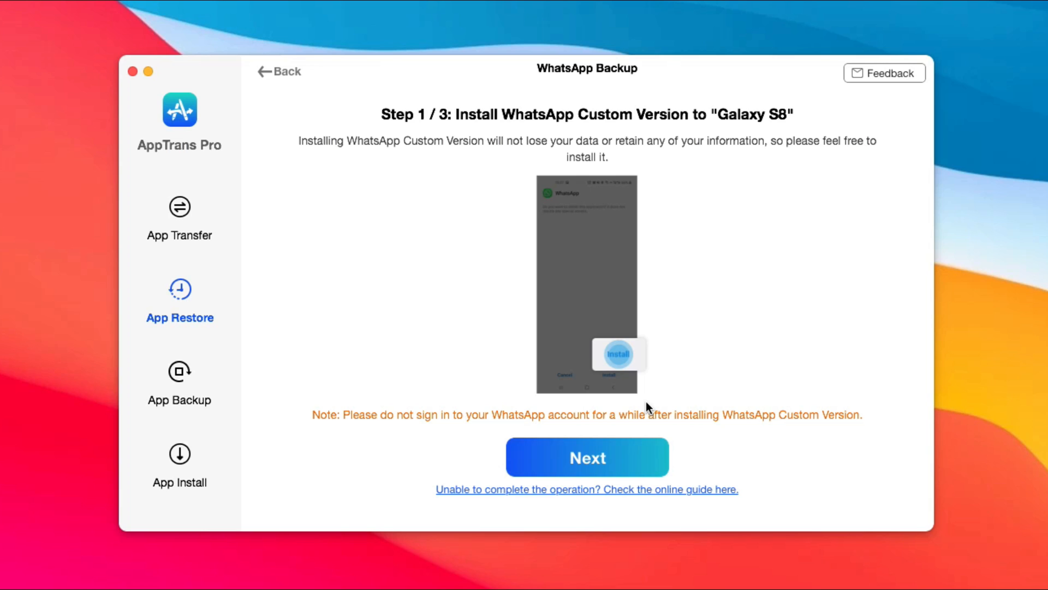
{"action": "left_click", "coordinate": [588, 456]}
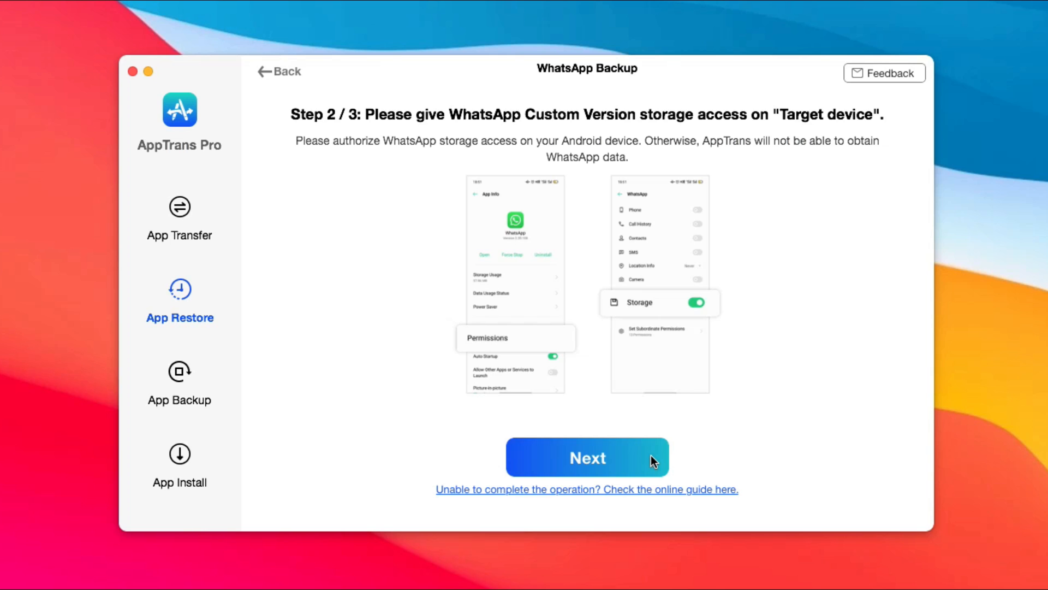
{"action": "left_click", "coordinate": [586, 458]}
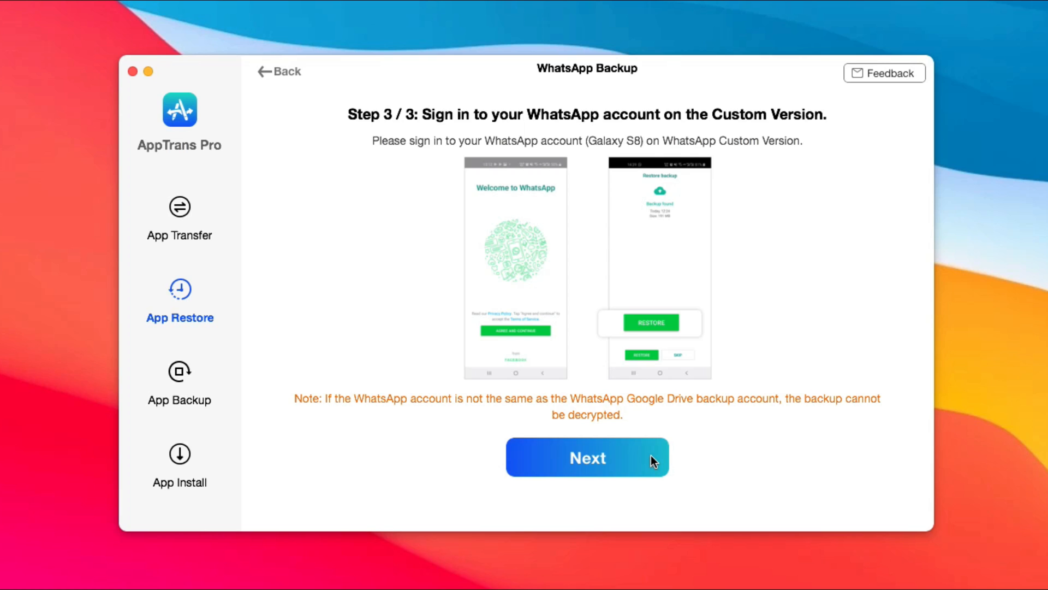
{"action": "left_click", "coordinate": [586, 458]}
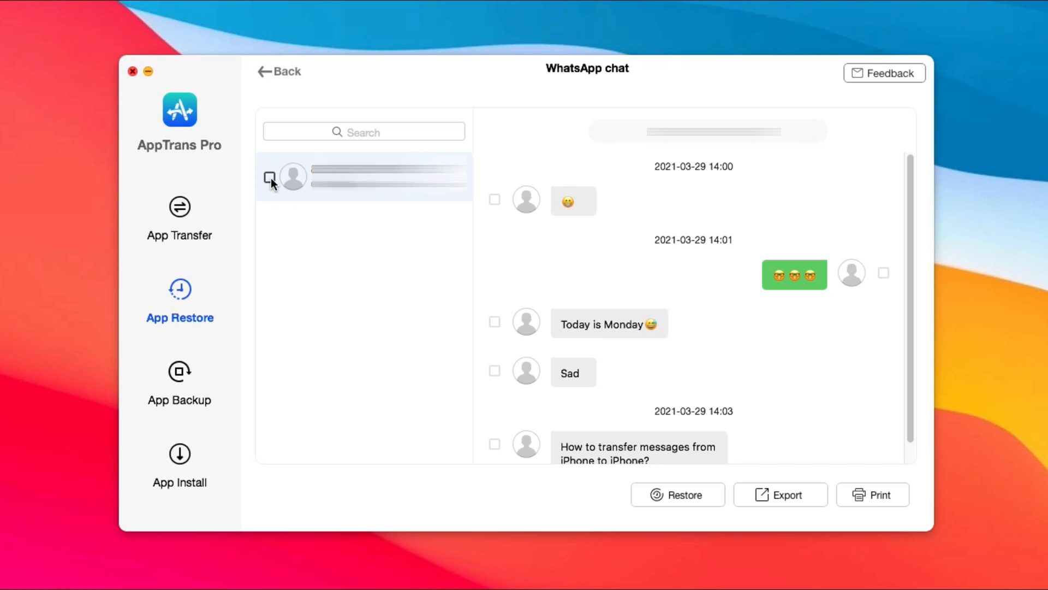
Export the whole selected chat as HTML and dismiss the 1/1 succeeded notice.
{"action": "left_click", "coordinate": [269, 177]}
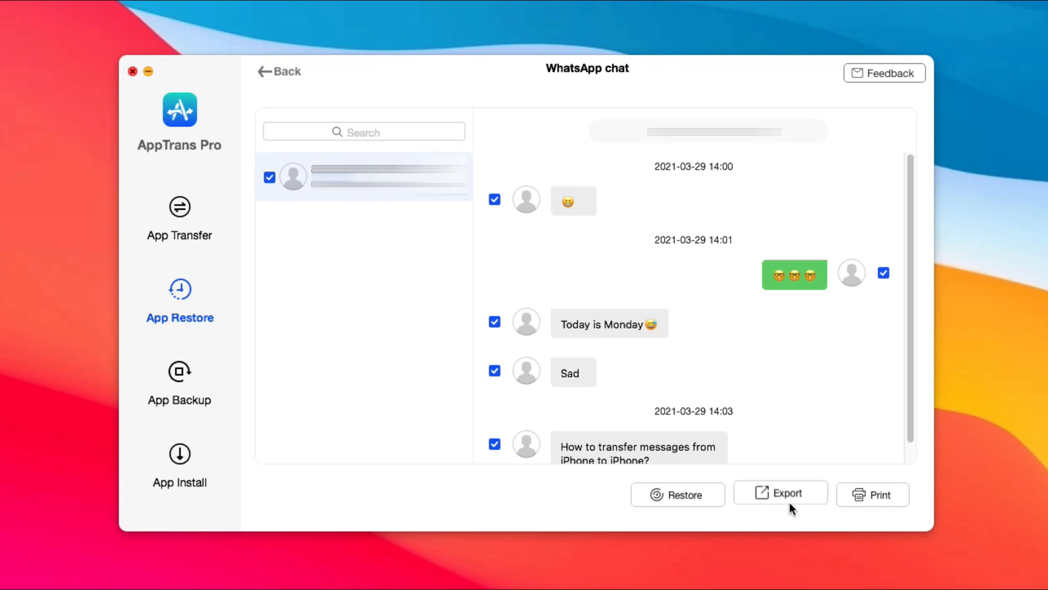
{"action": "left_click", "coordinate": [780, 493]}
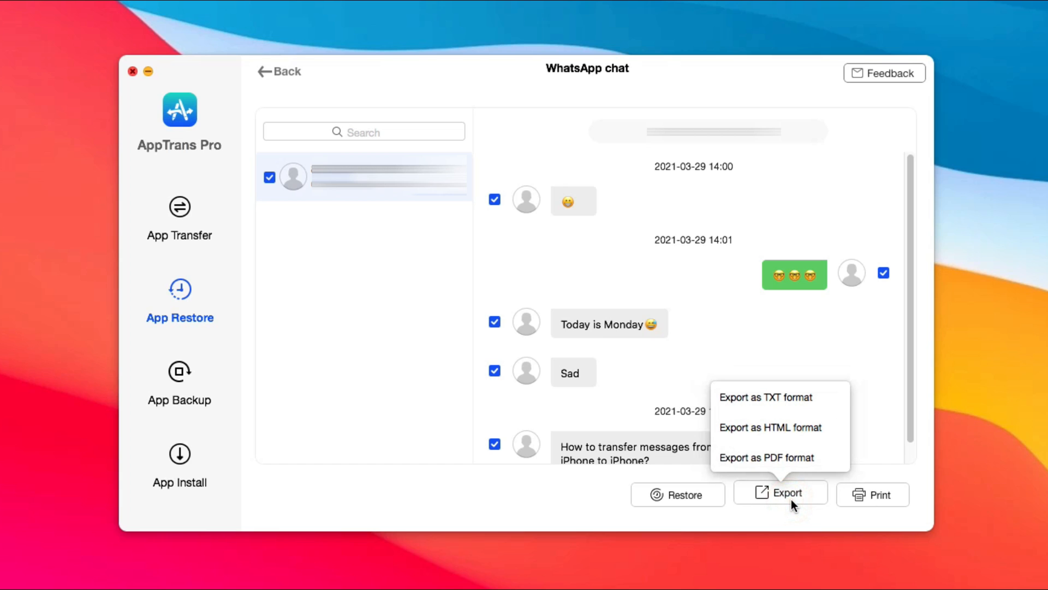
{"action": "mouse_move", "coordinate": [770, 427]}
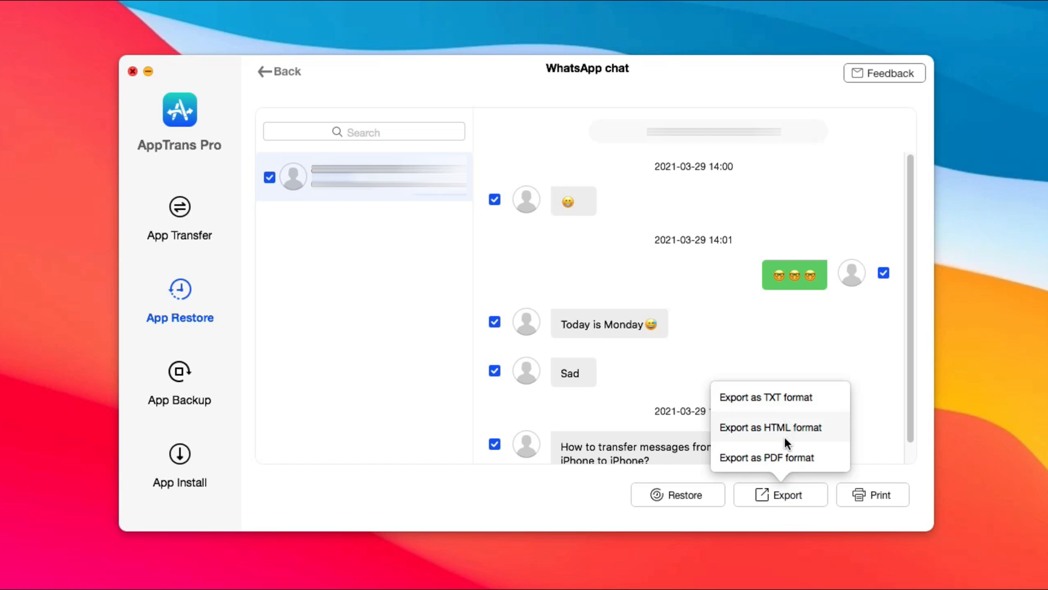
{"action": "left_click", "coordinate": [770, 427]}
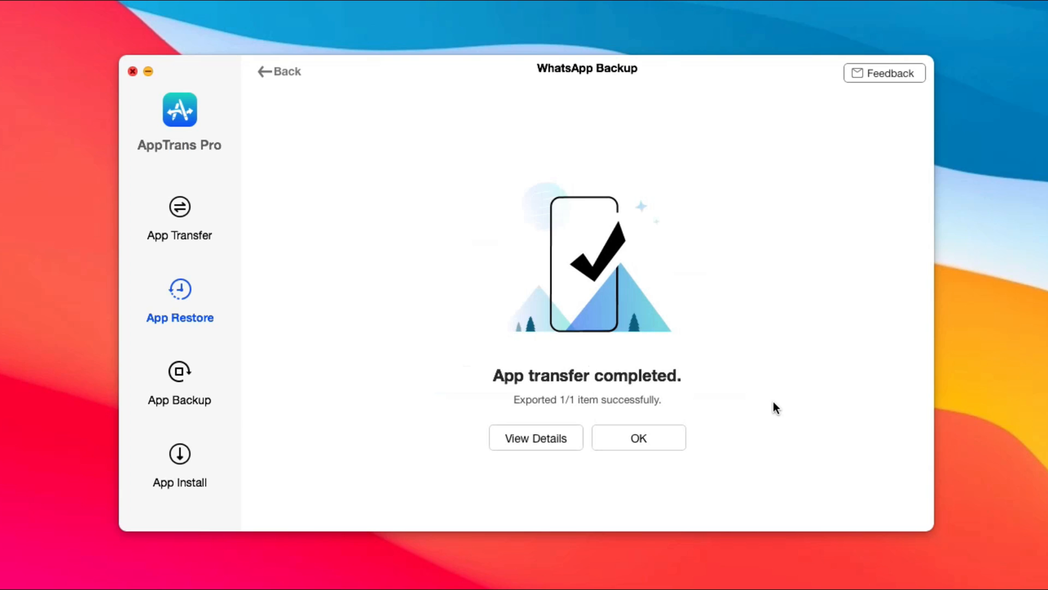
{"action": "left_click", "coordinate": [535, 437]}
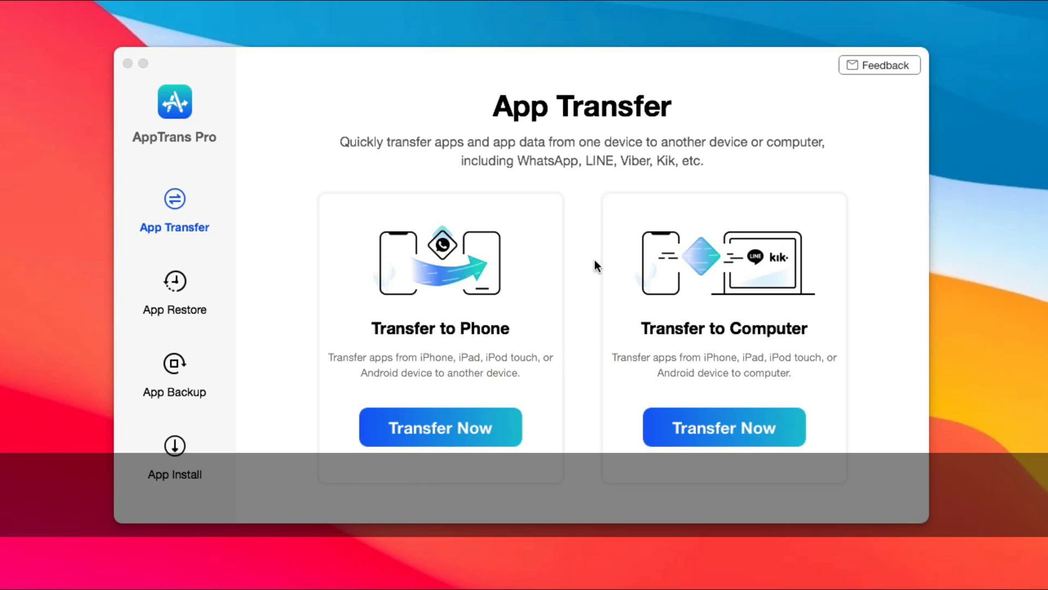
Start a new App Backup with the iPhone confirmed as the source.
{"action": "left_click", "coordinate": [174, 375]}
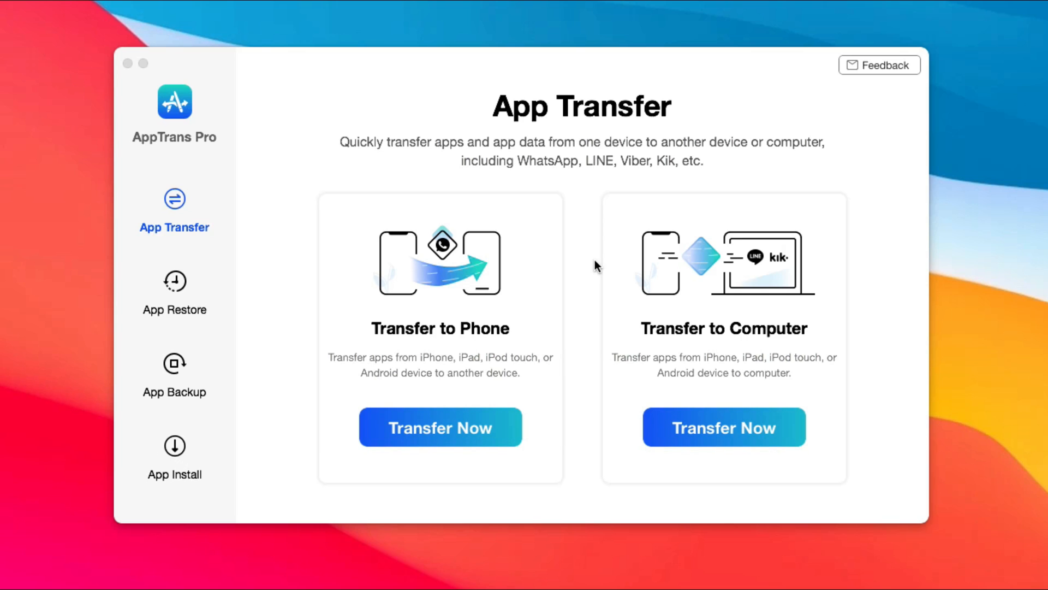
{"action": "left_click", "coordinate": [174, 377]}
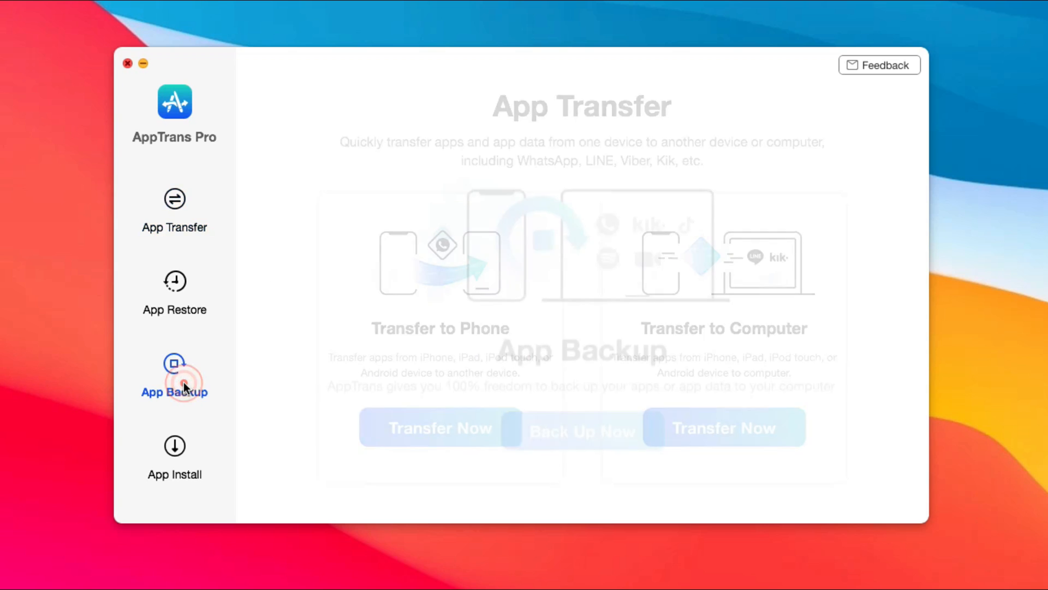
{"action": "left_click", "coordinate": [174, 377]}
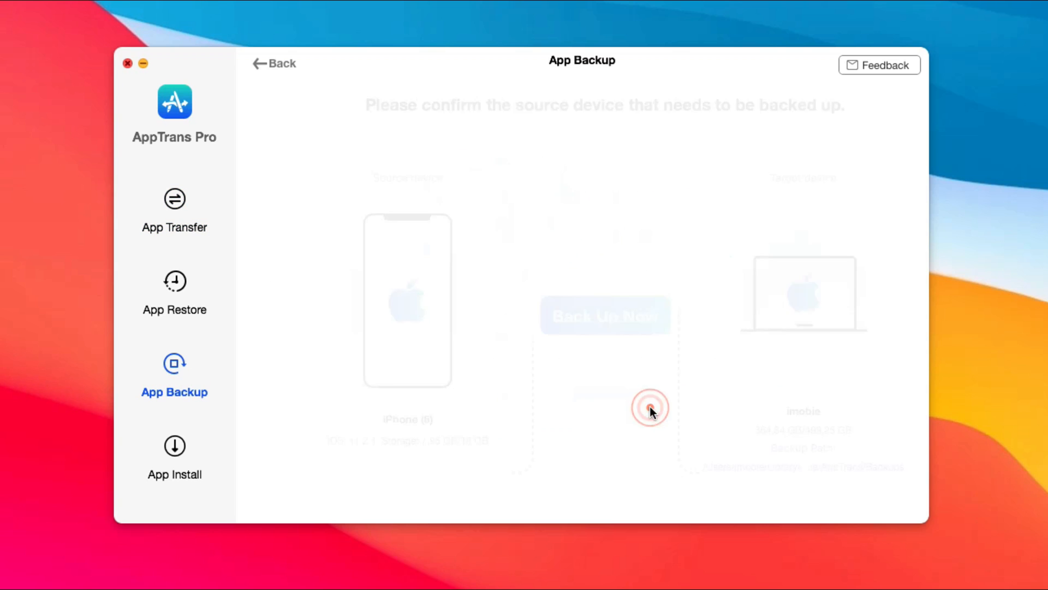
{"action": "left_click", "coordinate": [604, 315]}
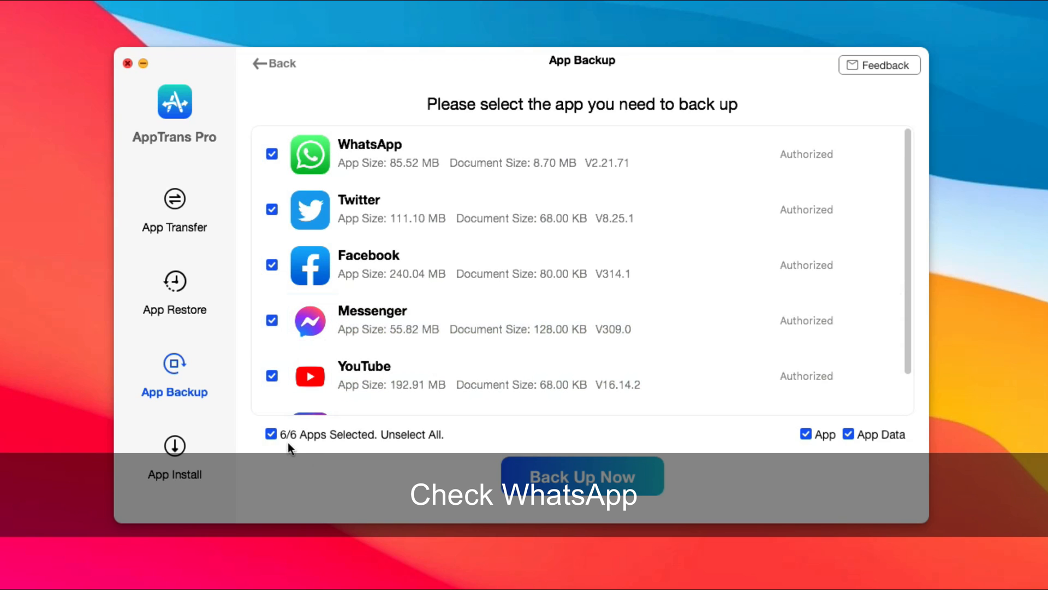
Unselect all apps, back up WhatsApp alone, and acknowledge the success notice.
{"action": "left_click", "coordinate": [271, 434]}
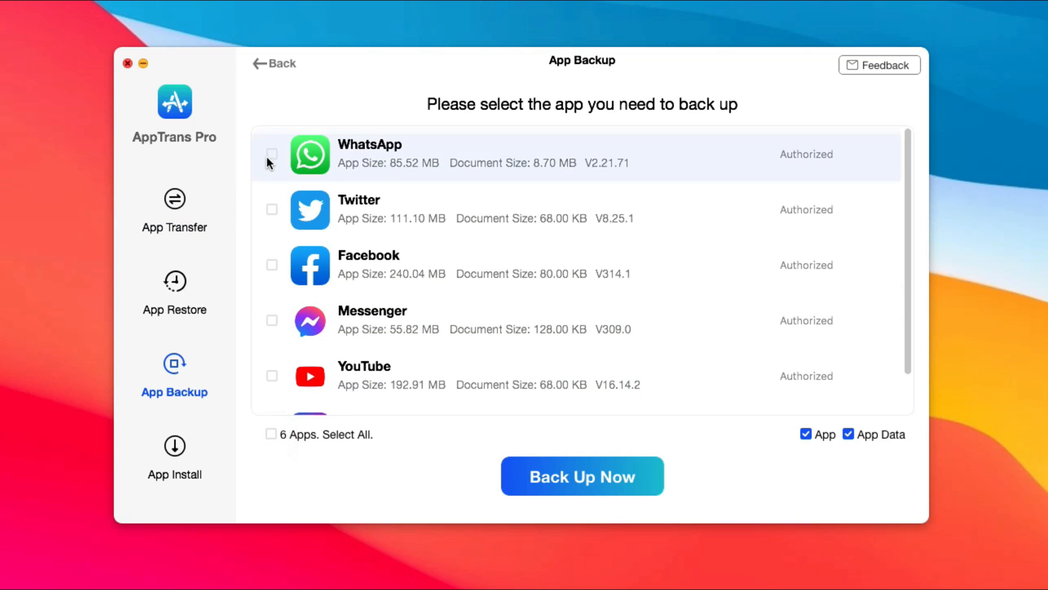
{"action": "left_click", "coordinate": [271, 154]}
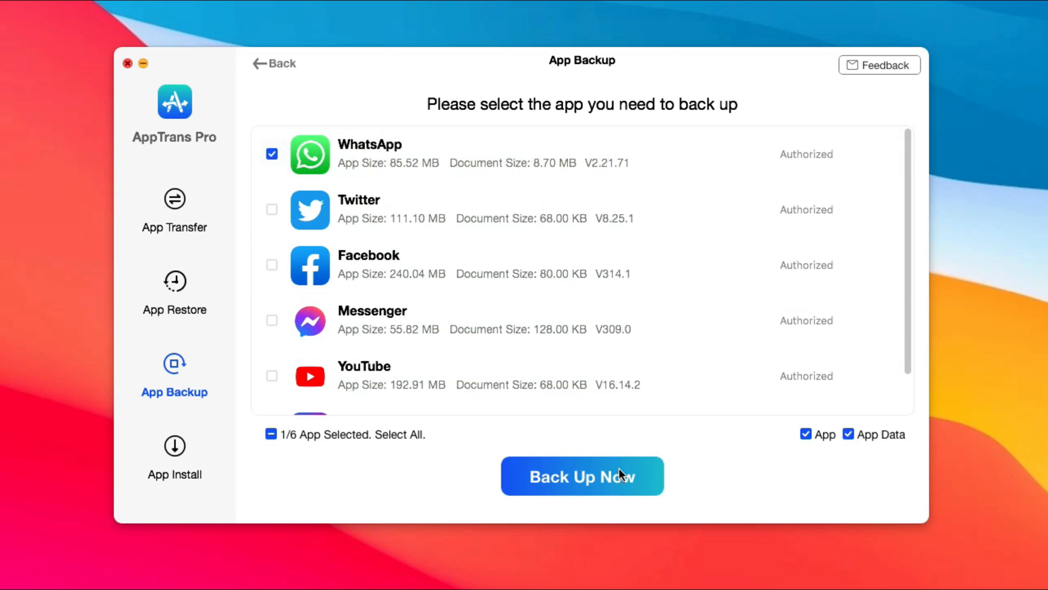
{"action": "left_click", "coordinate": [581, 476]}
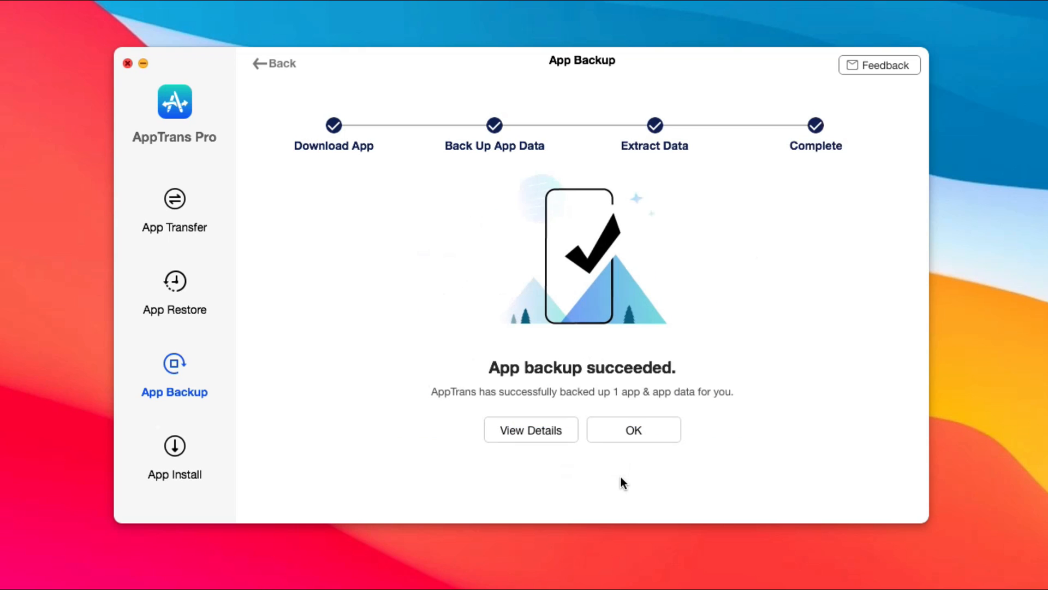
{"action": "left_click", "coordinate": [632, 430]}
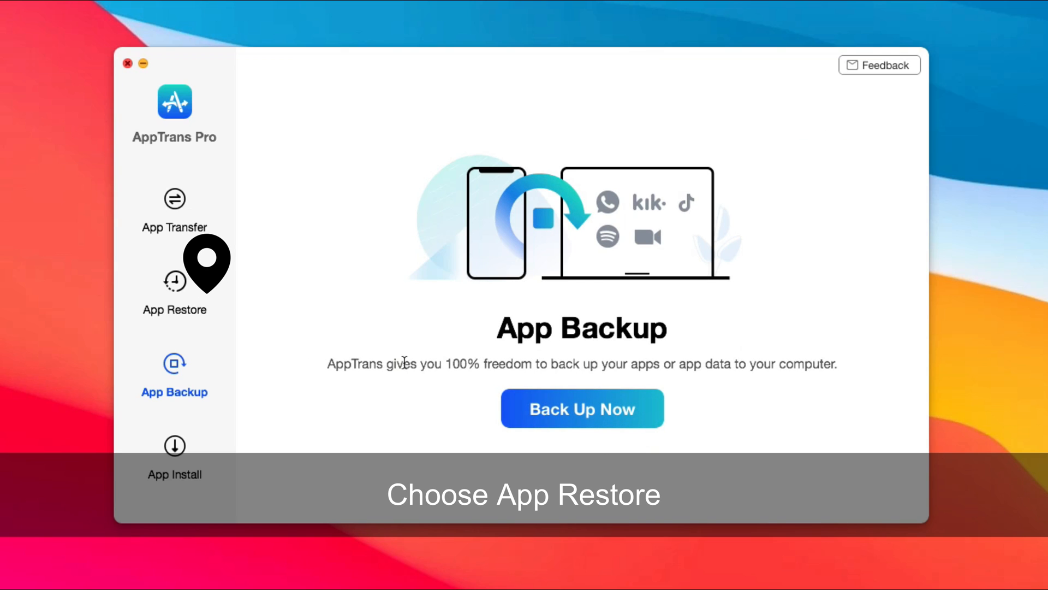
Restore from AppTrans Backup, viewing WhatsApp details in the 2021-05-19 iPhone (6) backup.
{"action": "left_click", "coordinate": [175, 291]}
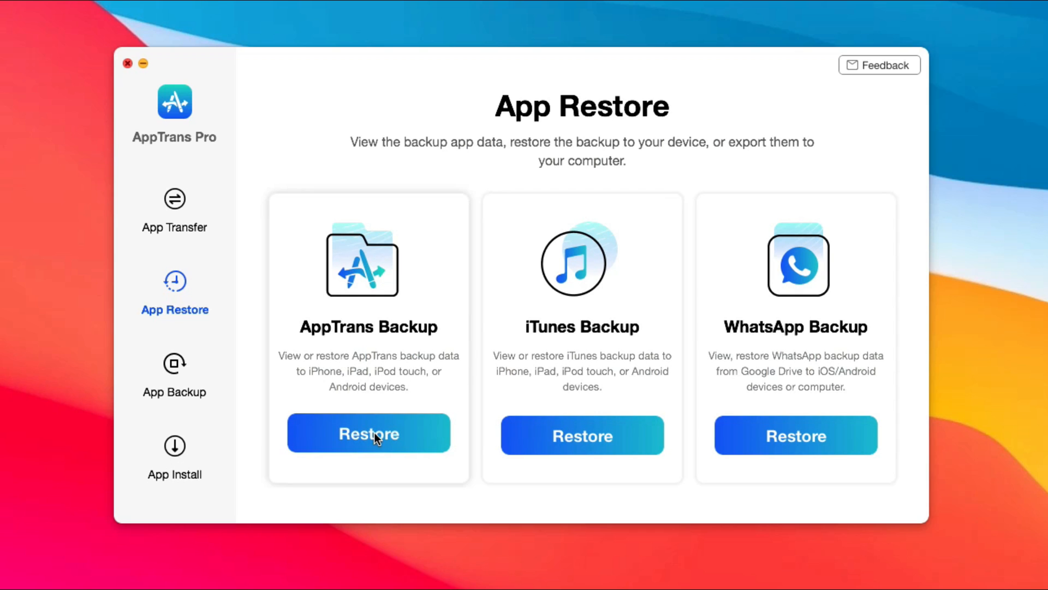
{"action": "left_click", "coordinate": [368, 434]}
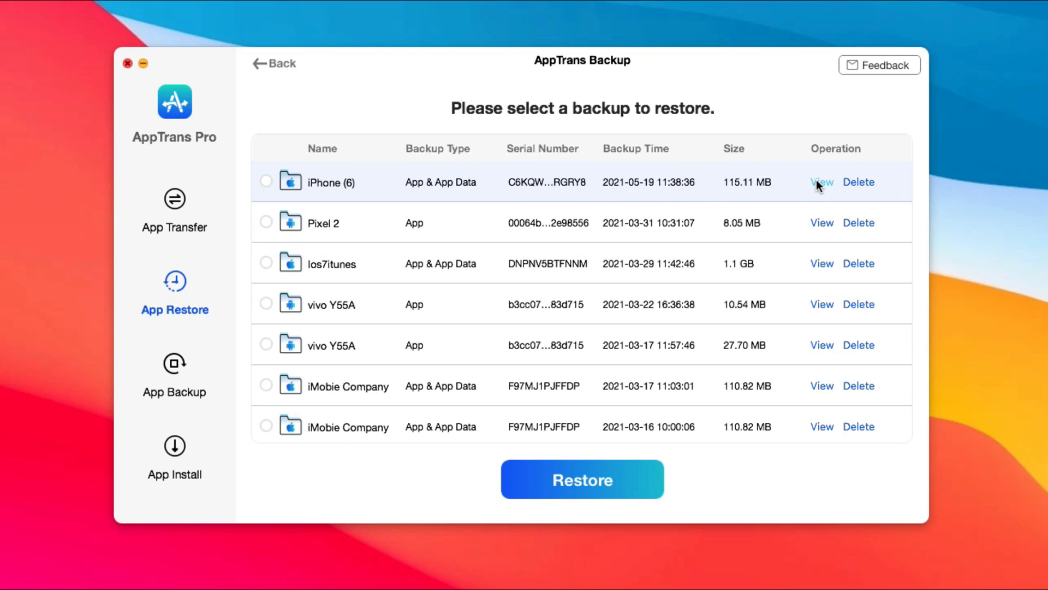
{"action": "left_click", "coordinate": [821, 182]}
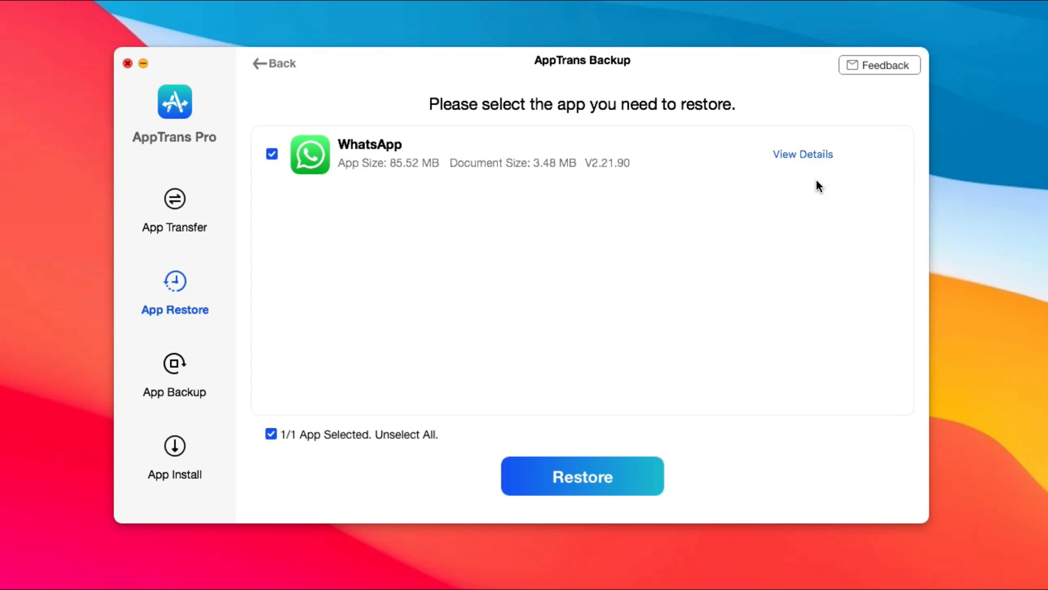
{"action": "left_click", "coordinate": [802, 154]}
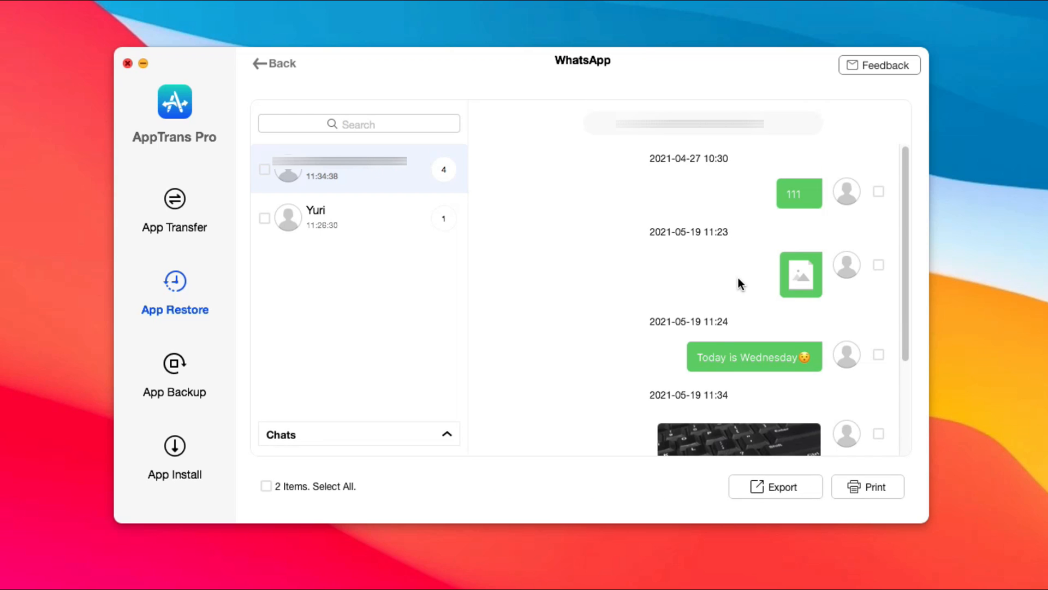
{"action": "mouse_move", "coordinate": [697, 371]}
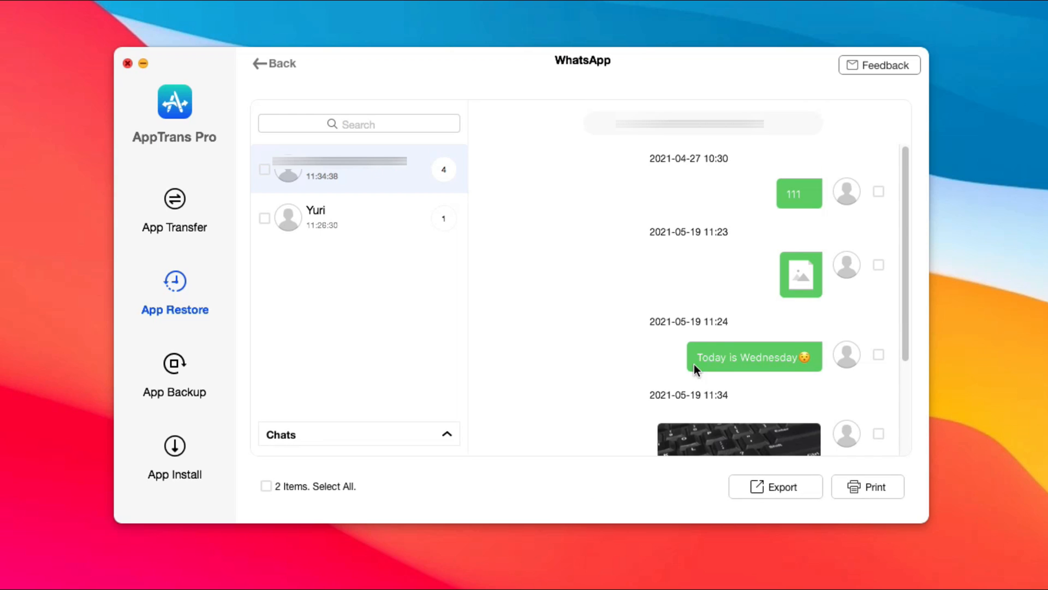
Export all checked chats as PDF, 2/2 succeeded, and view the exported PDF.
{"action": "scroll", "scroll_direction": "down", "scroll_amount": 3}
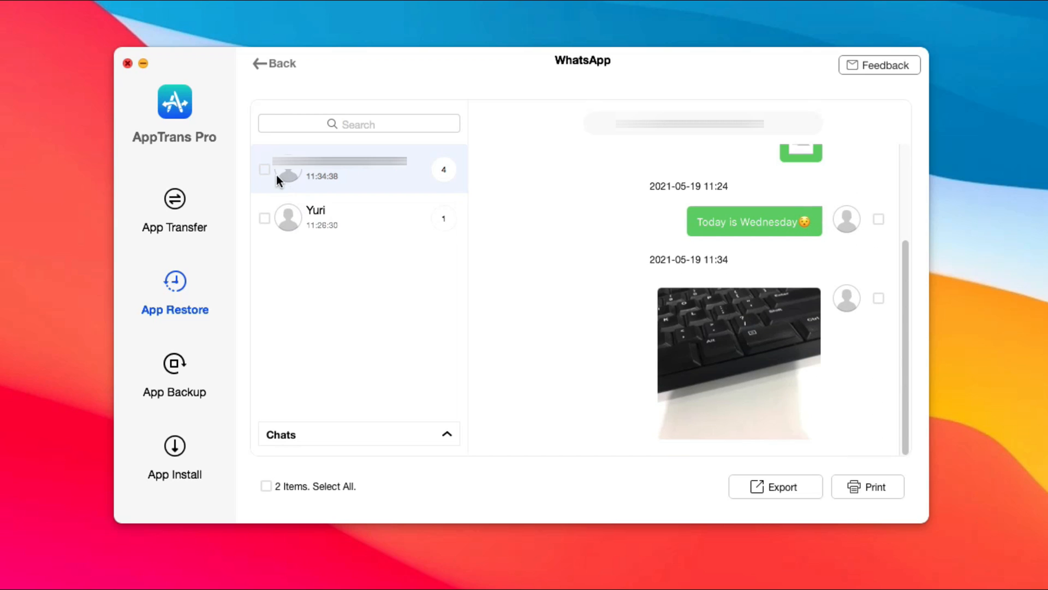
{"action": "left_click", "coordinate": [264, 170]}
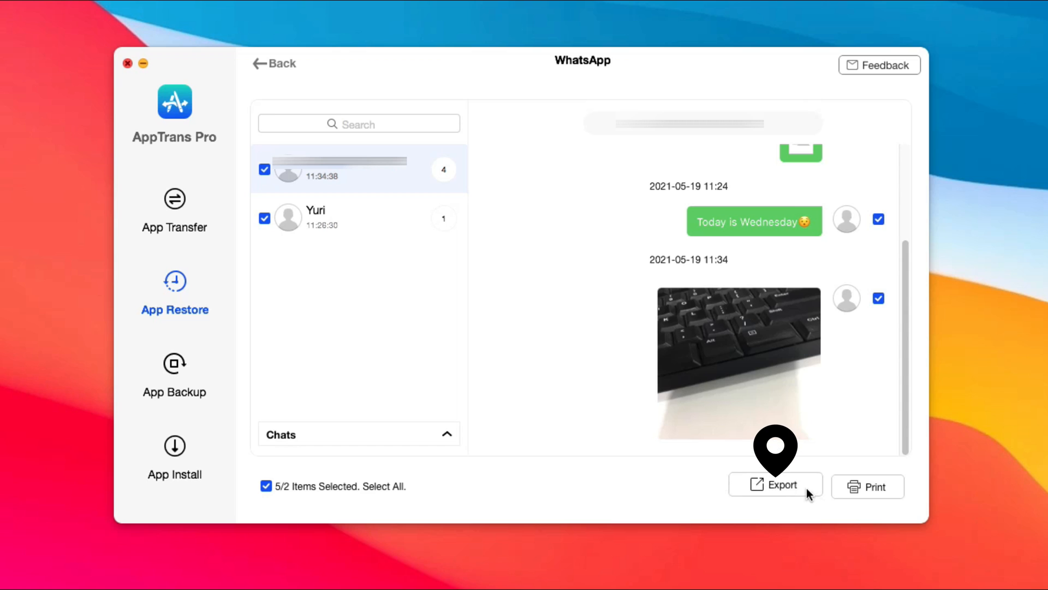
{"action": "left_click", "coordinate": [775, 485]}
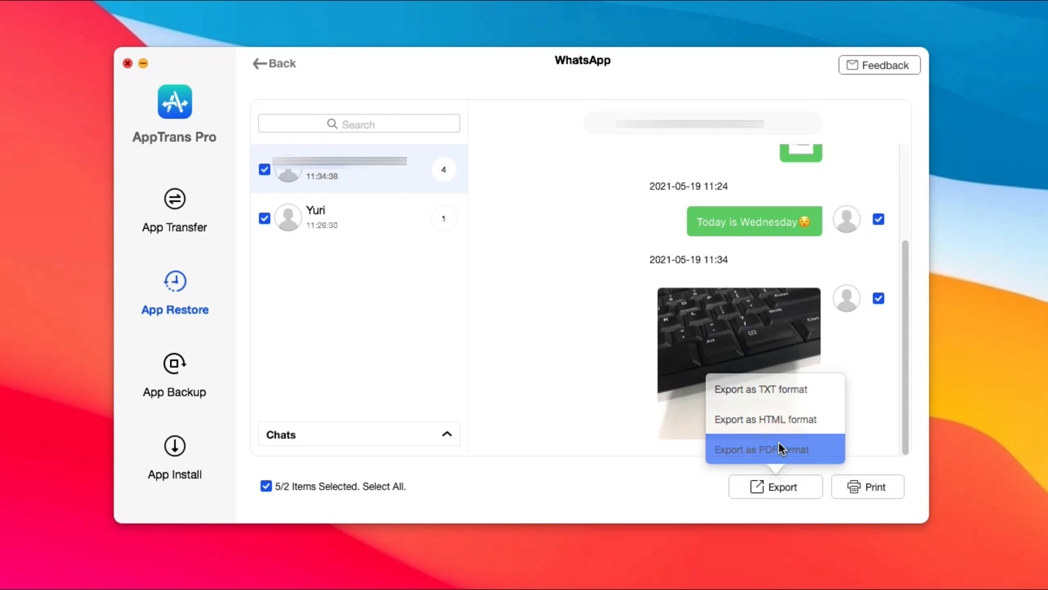
{"action": "left_click", "coordinate": [761, 449]}
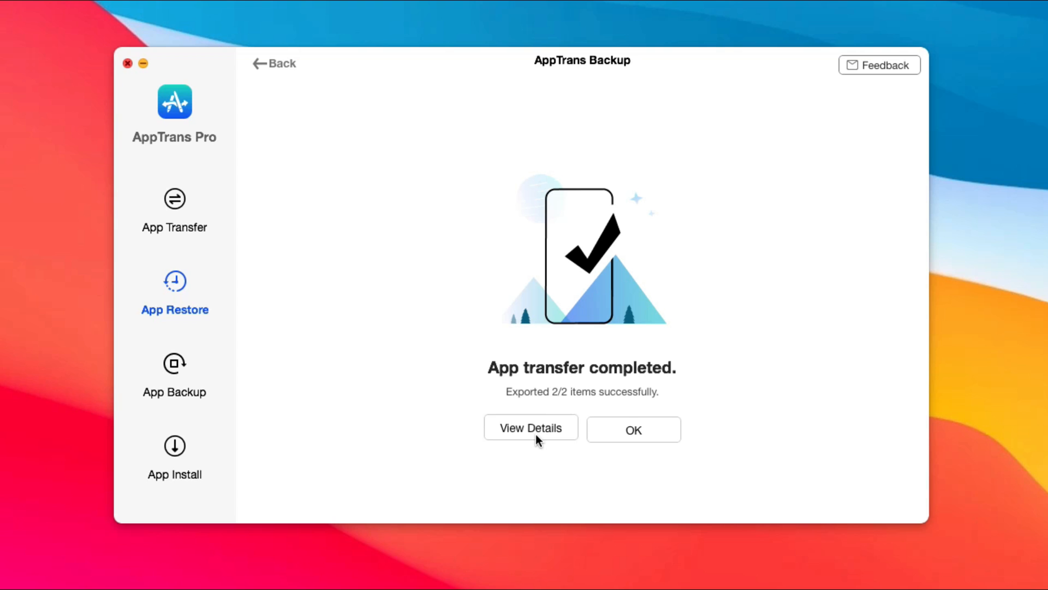
{"action": "left_click", "coordinate": [531, 428]}
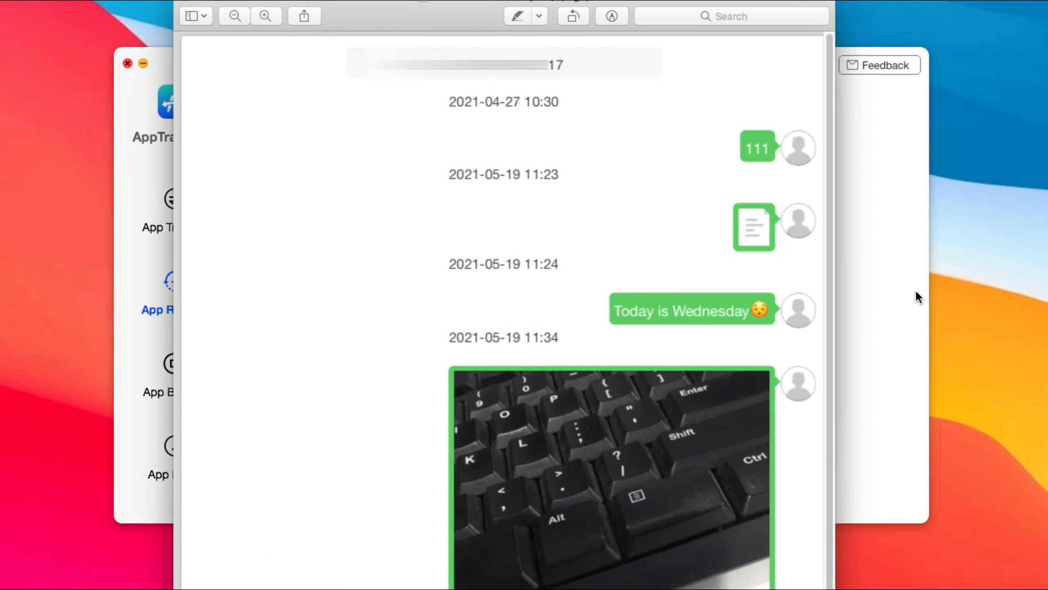